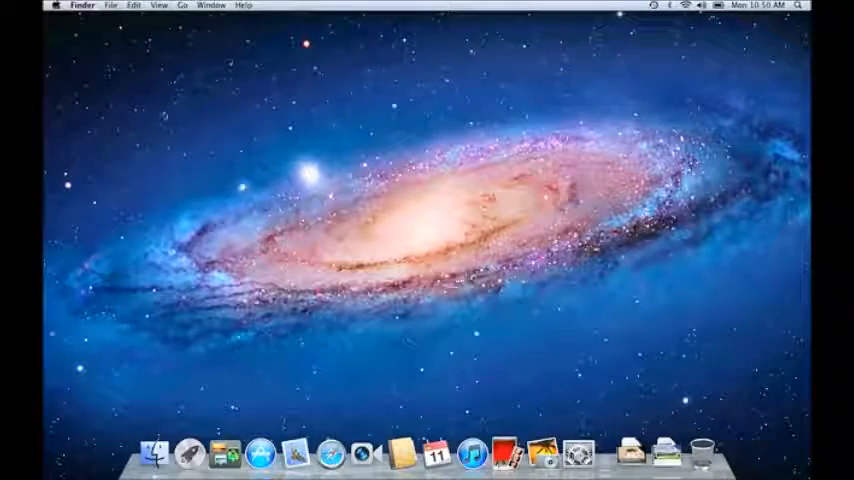
Launch Mail from the Dock so the inbox message list is showing
left_click(58, 6)
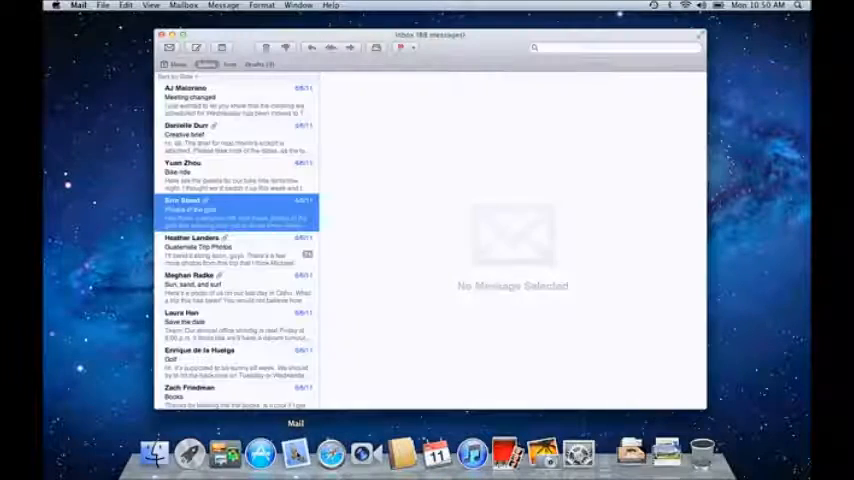
Hide the Mail window so only the desktop and Dock remain visible
left_click(200, 204)
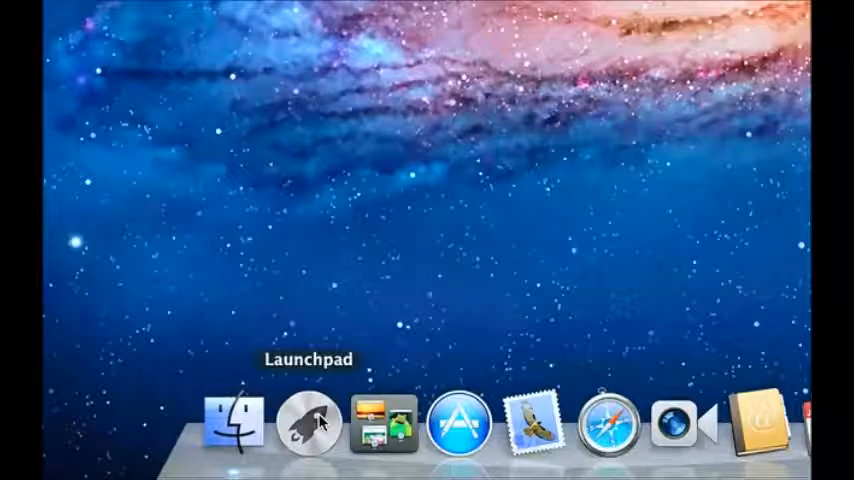
left_click(308, 420)
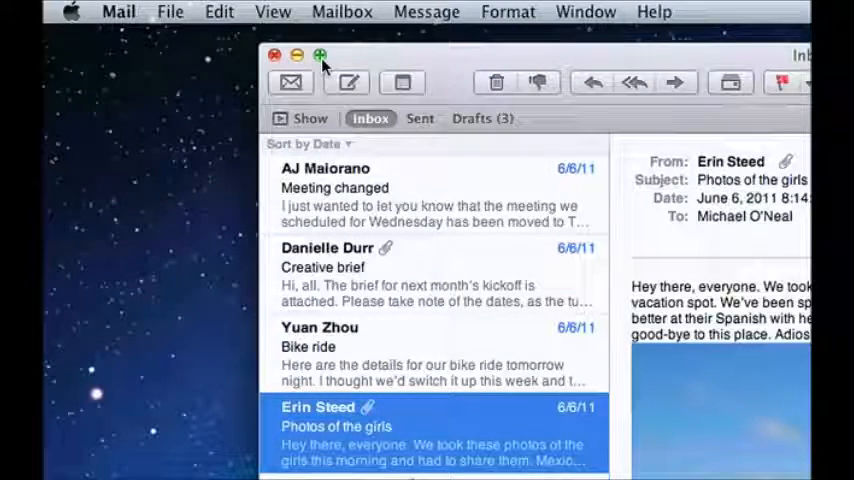
Switch to Safari showing The New York Times home page
left_click(320, 56)
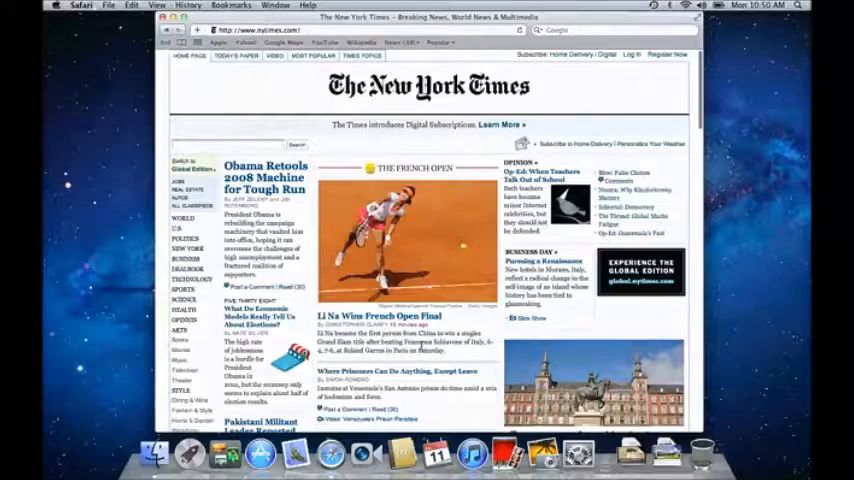
Move to a Finder window listing the contents of the Documents folder
scroll("down", 3)
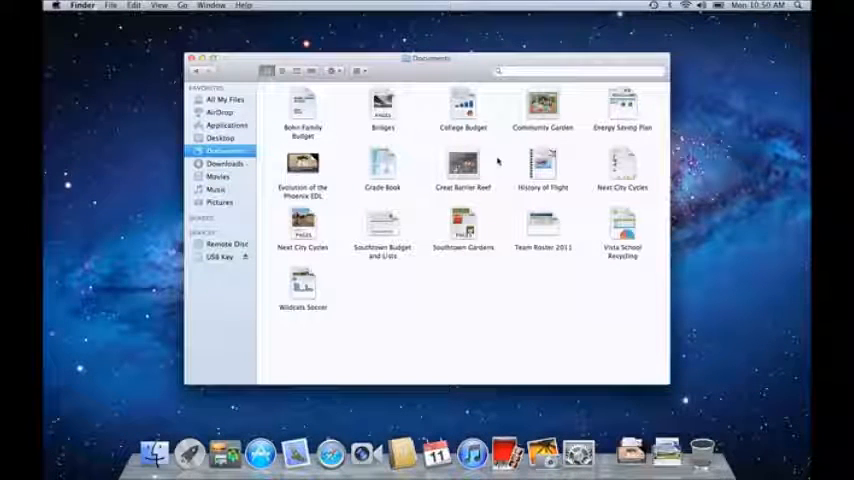
Compress the Bridges document via its contextual actions menu
right_click(382, 104)
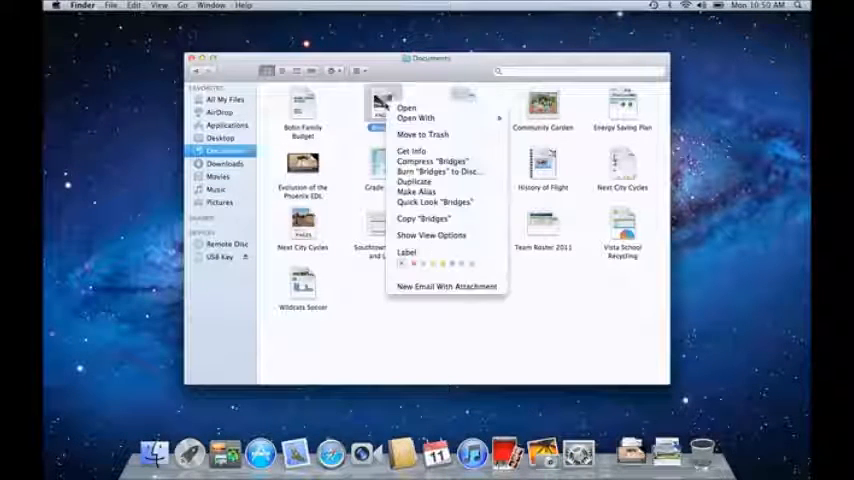
mouse_move(432, 160)
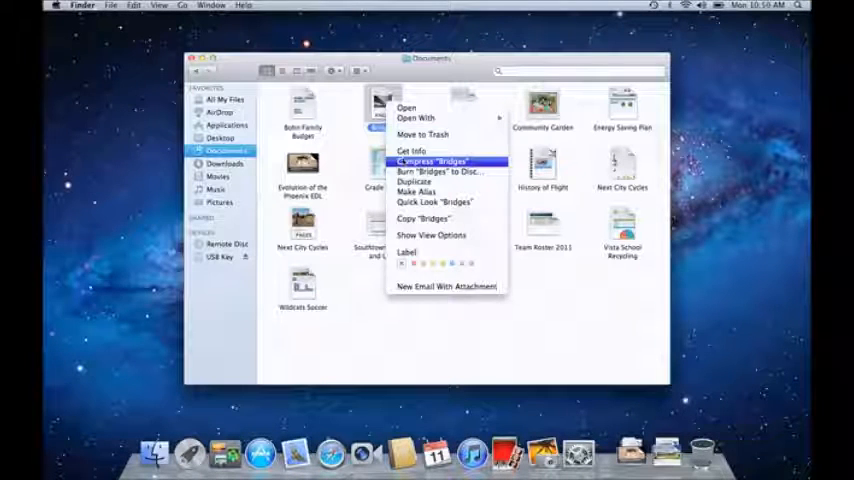
left_click(428, 160)
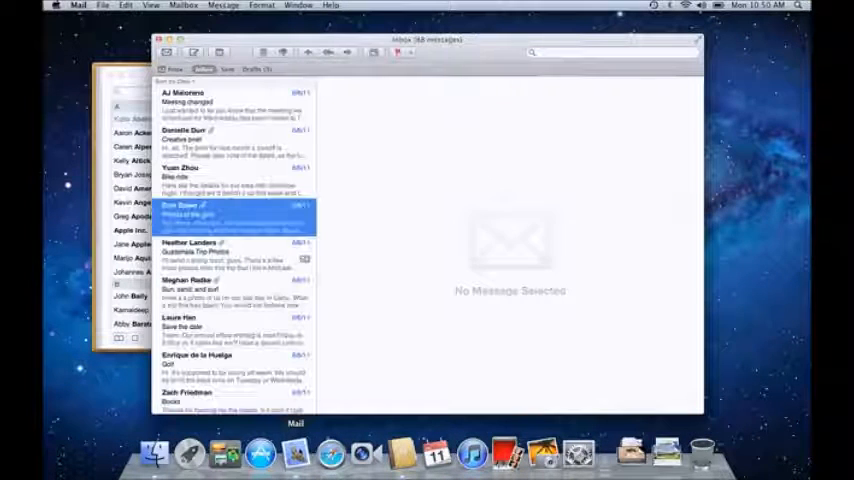
Bring Mail forward, then the All Contacts address book window in front of it
left_click(184, 210)
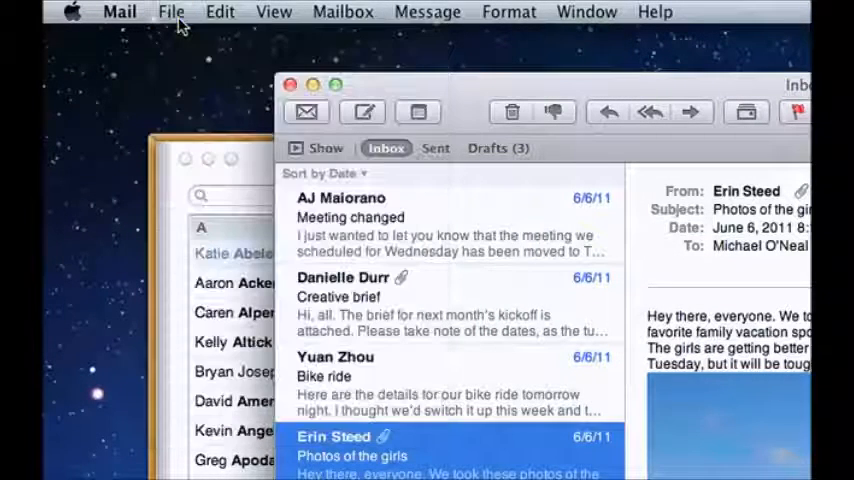
left_click(220, 12)
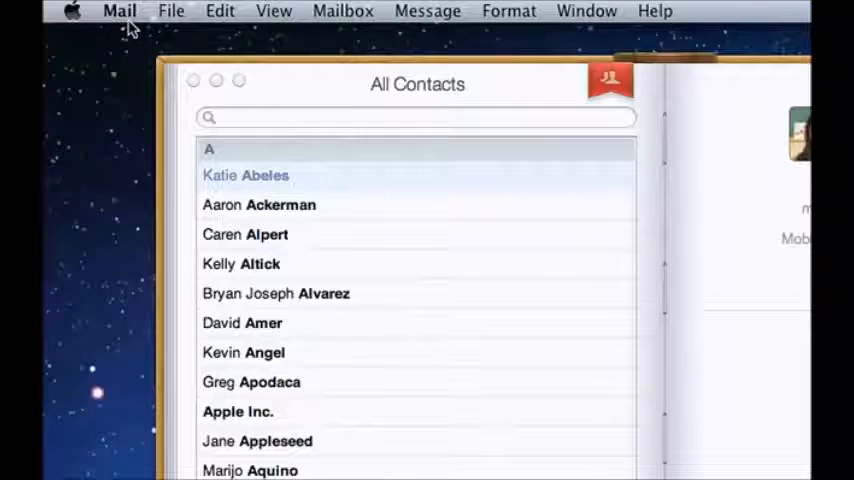
Quit Mail entirely from the Mail menu, leaving Safari in front
left_click(118, 12)
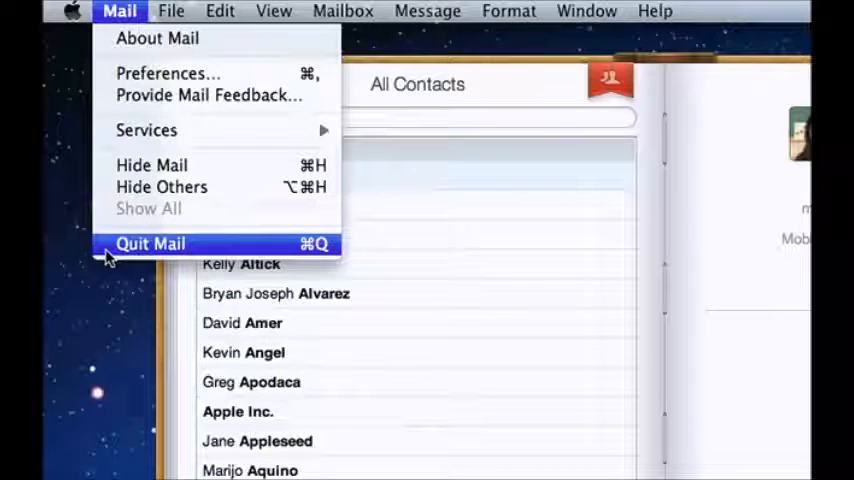
left_click(150, 244)
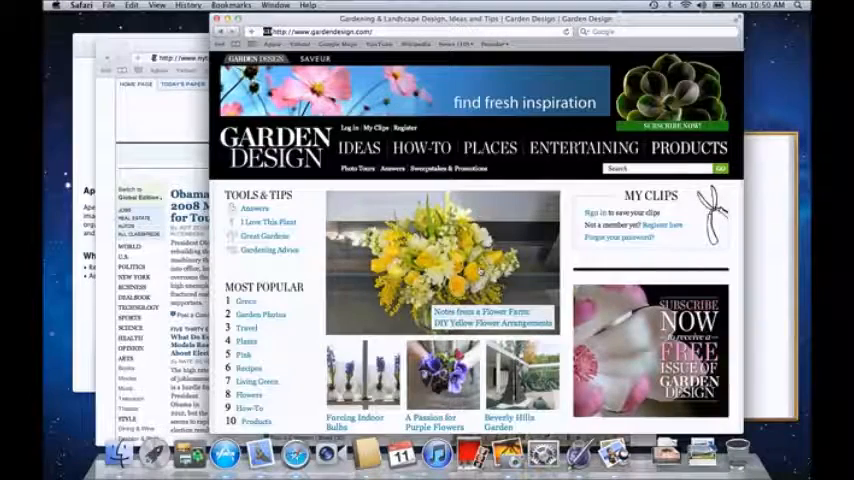
mouse_move(160, 456)
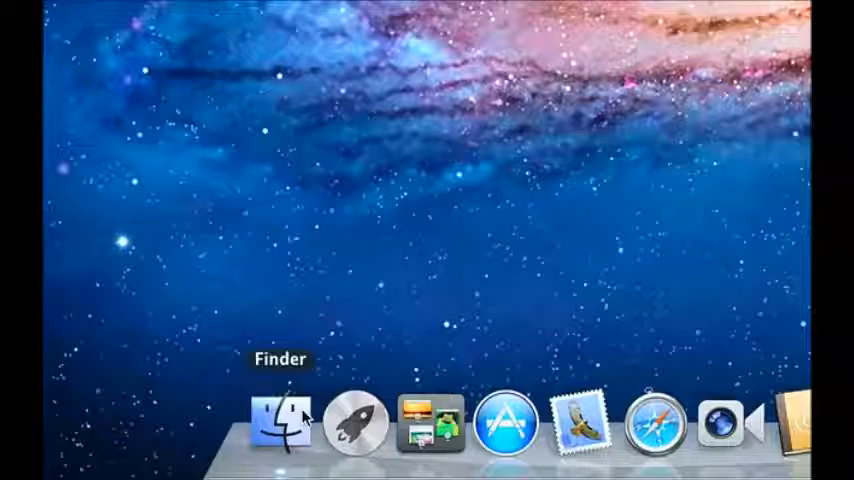
Browse the Finder sidebar through Applications, Documents, Home iMac and USB Key, returning to Documents
left_click(280, 420)
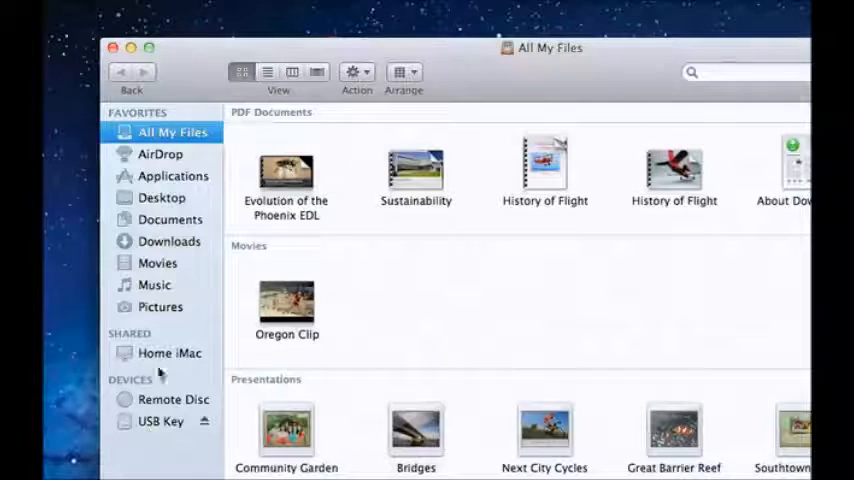
left_click(172, 176)
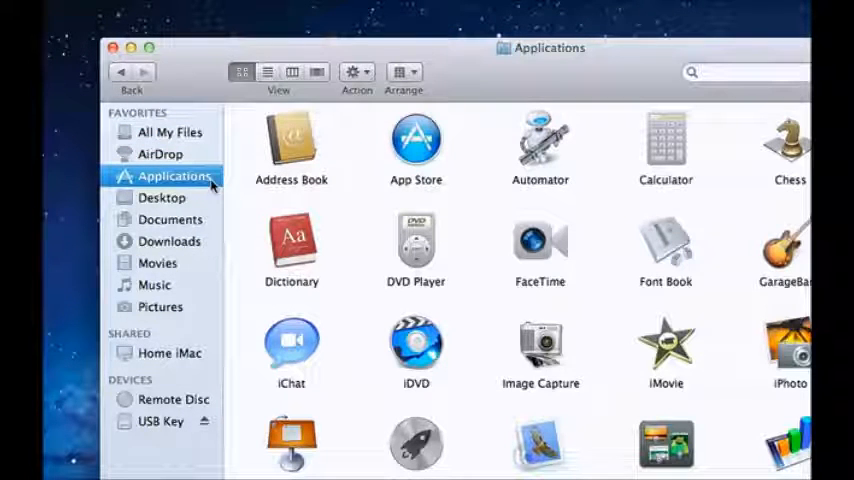
left_click(170, 220)
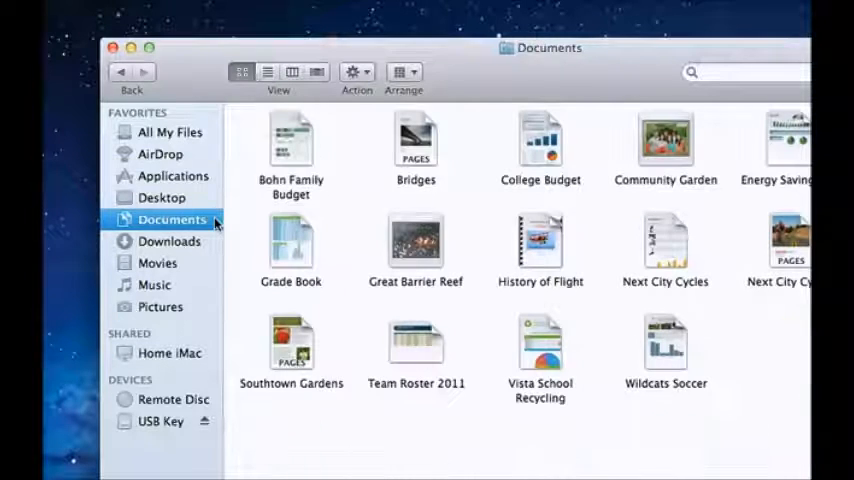
left_click(170, 352)
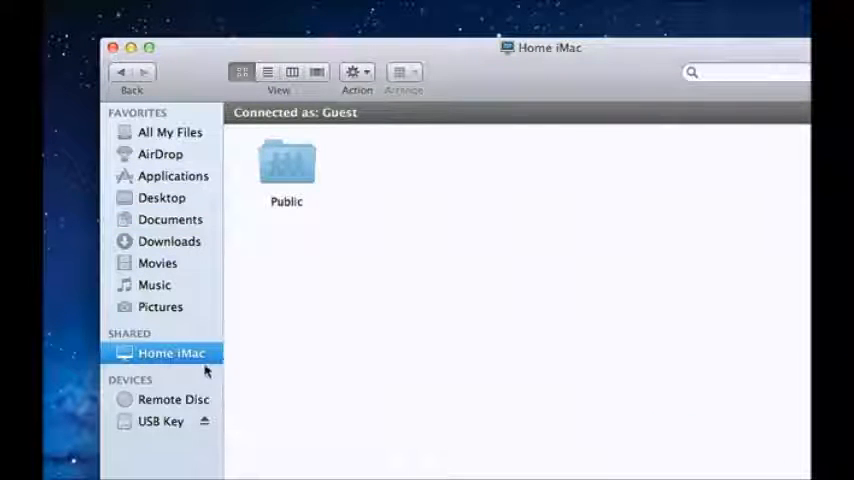
left_click(160, 420)
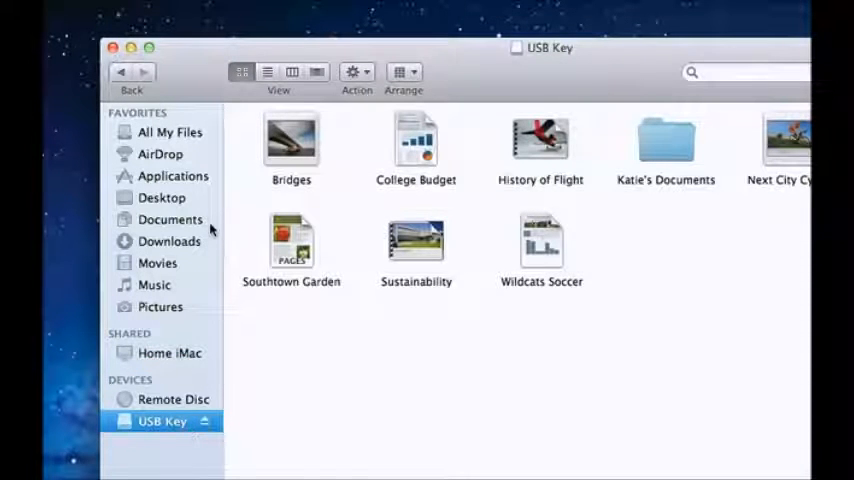
left_click(170, 220)
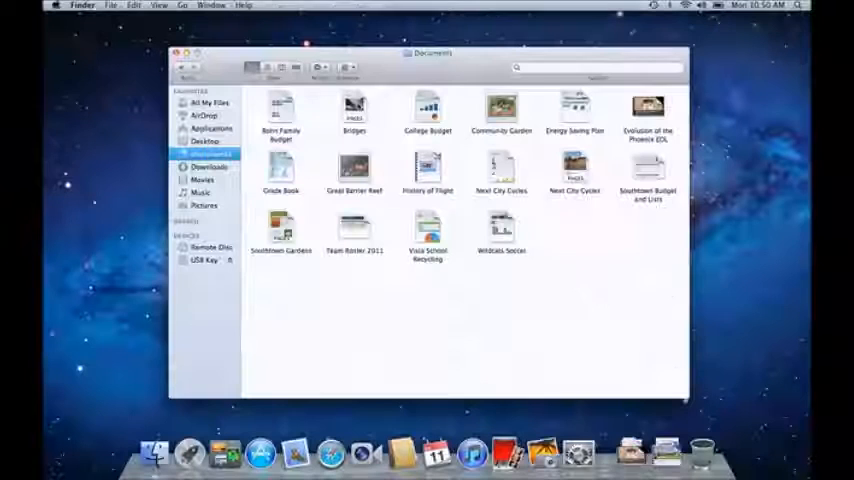
Select Bridges and view Documents as a list, then in columns with a preview
left_click(354, 108)
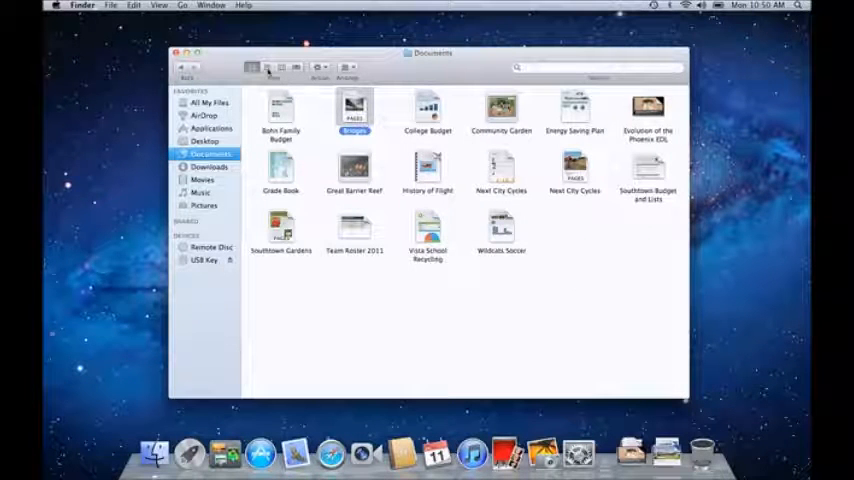
left_click(268, 68)
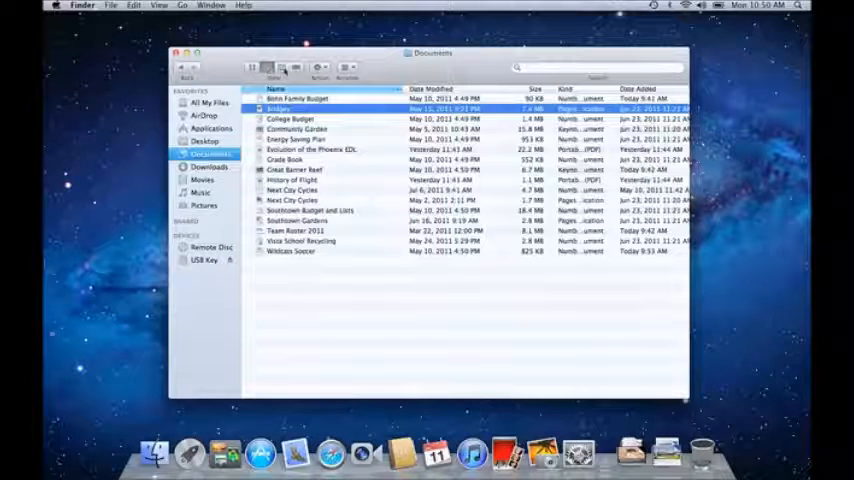
left_click(284, 68)
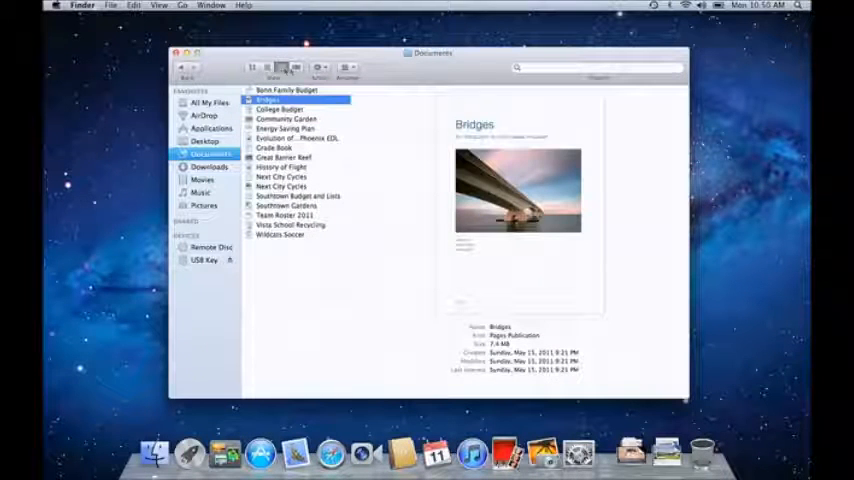
left_click(296, 66)
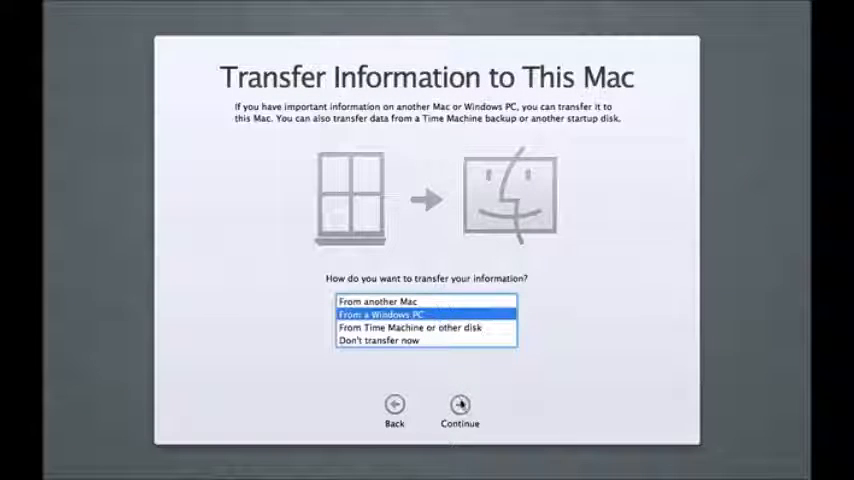
Transfer John's user files from the Windows PC HOME_PC to this Mac
left_click(460, 404)
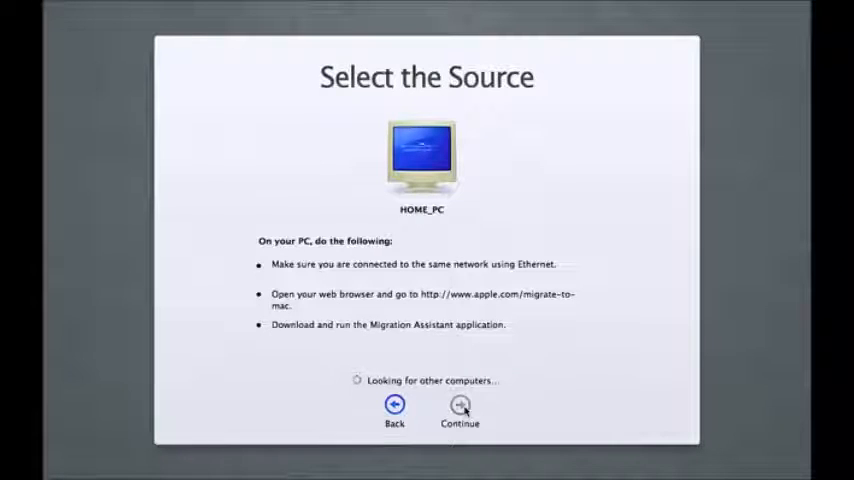
left_click(460, 404)
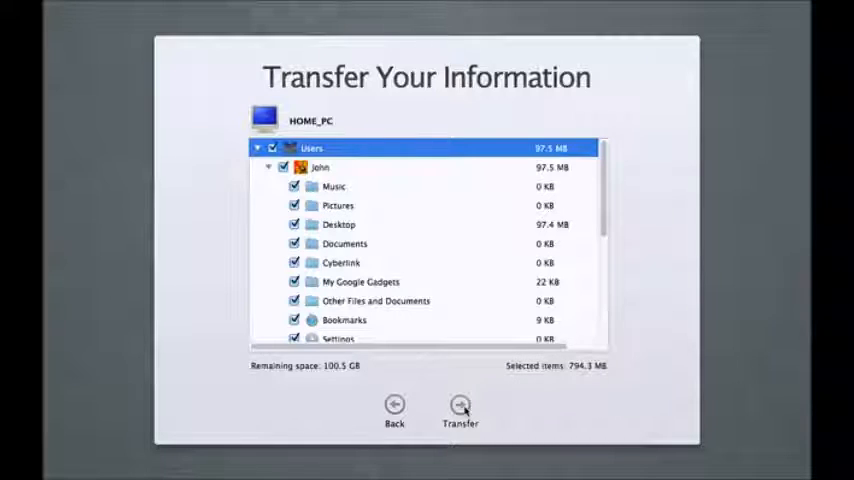
left_click(460, 410)
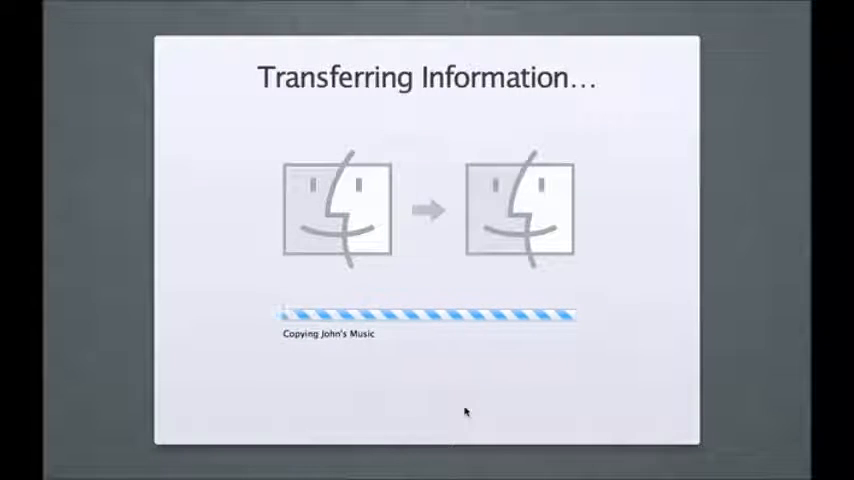